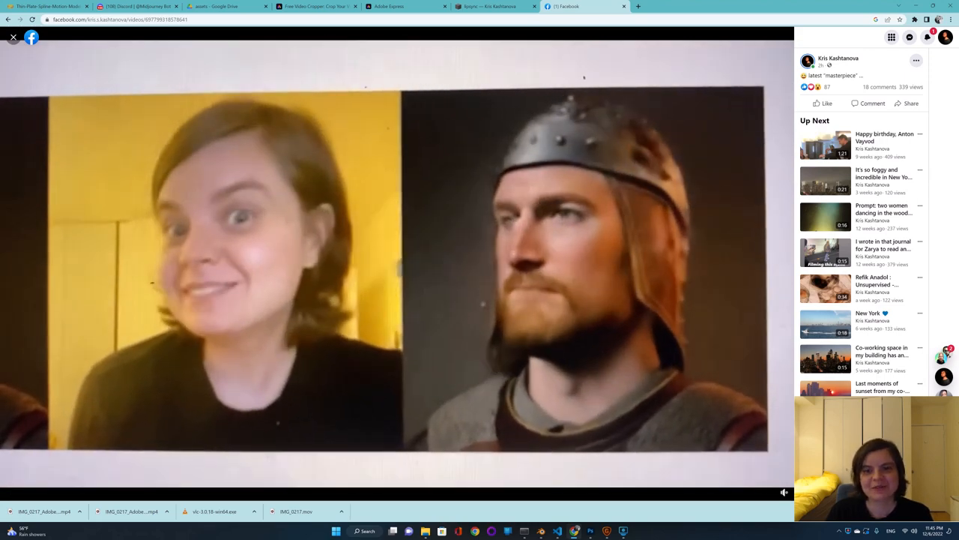
# On kris.art, go to helpers and open the 'Generate expressions and video lipsyncs' page.
pyautogui.click(491, 6)
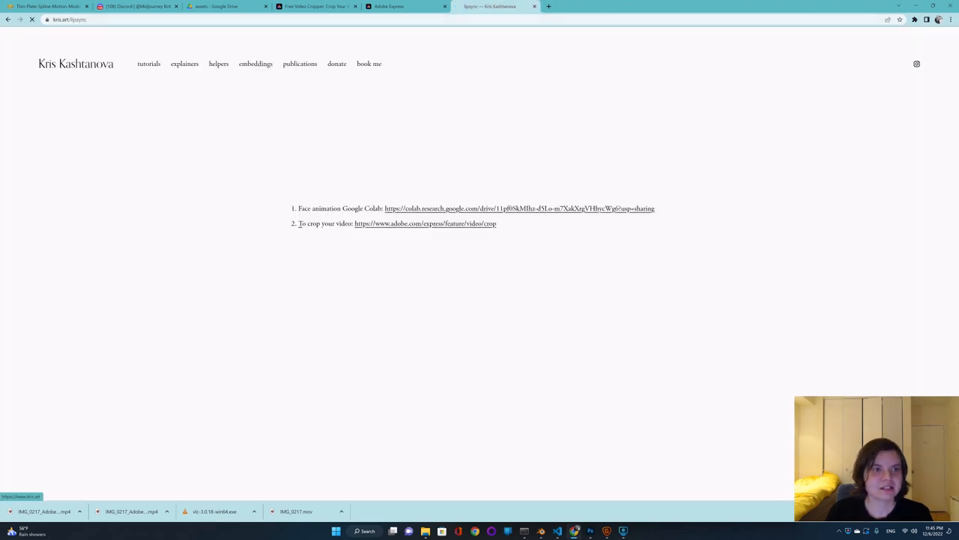
pyautogui.click(149, 63)
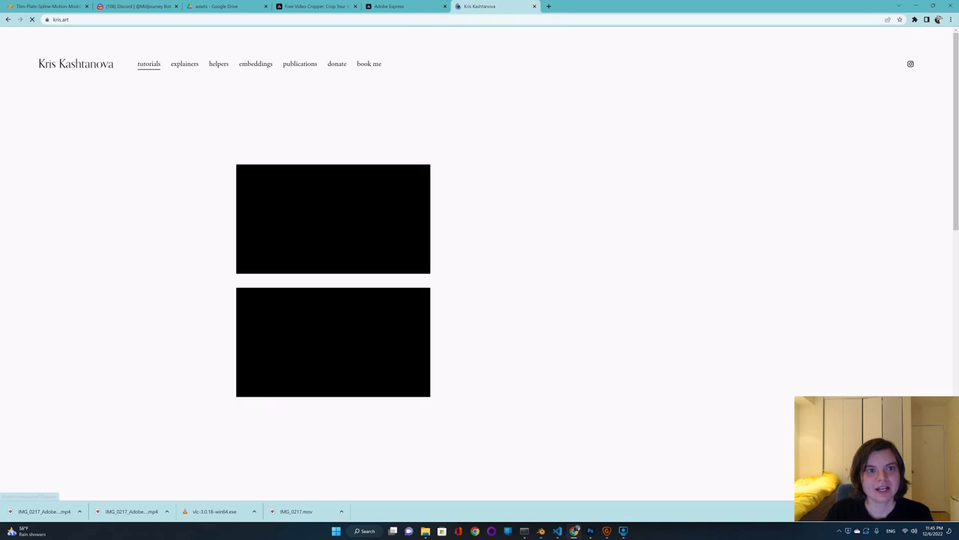
pyautogui.click(218, 63)
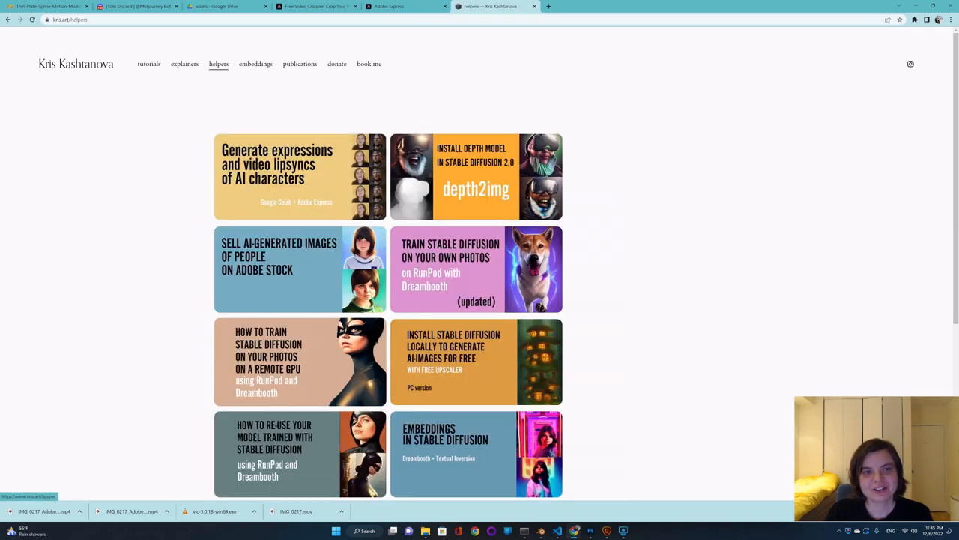
pyautogui.click(300, 164)
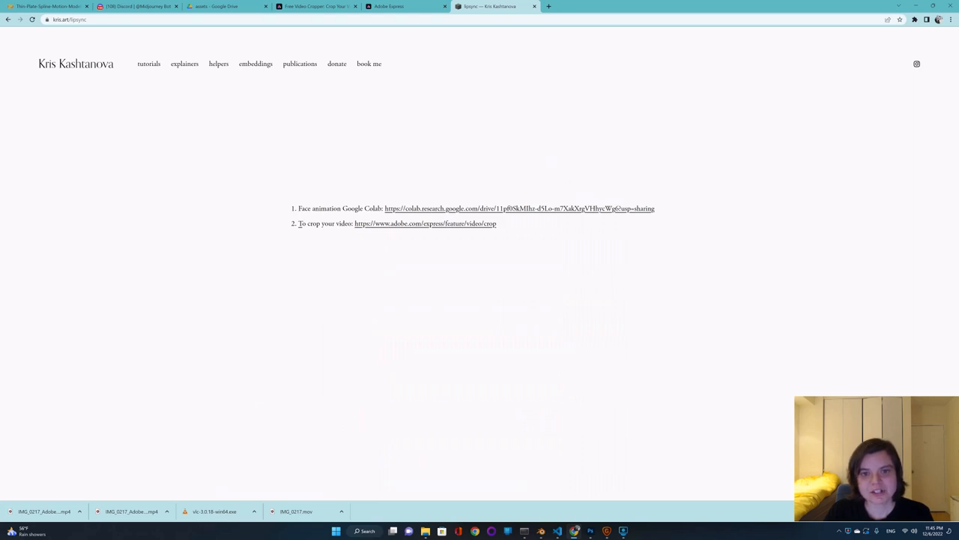
# Open the Face animation Colab link for the Thin-Plate-Spline-Motion-Model notebook.
pyautogui.click(519, 208)
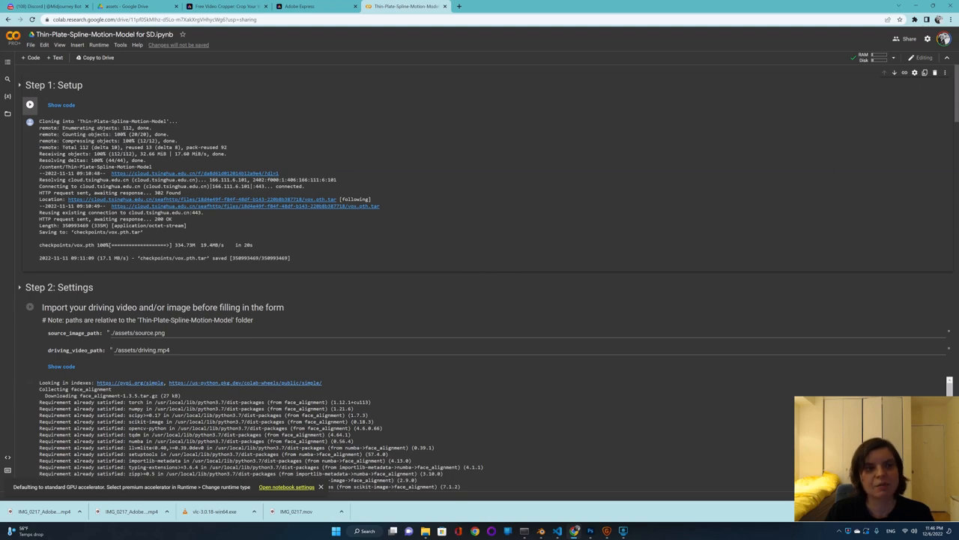
# Enlarge the upscaled Midjourney medieval warrior portrait to full resolution.
pyautogui.click(47, 6)
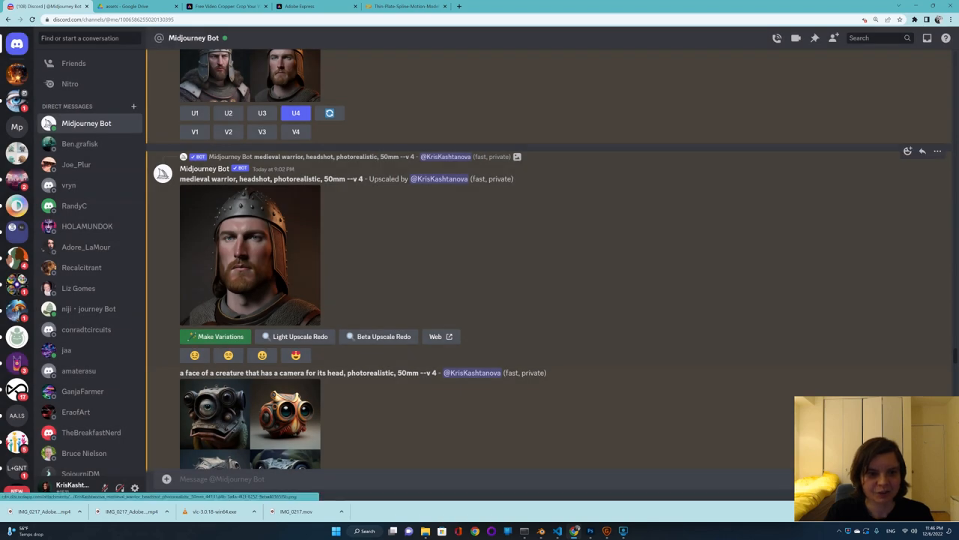
pyautogui.click(249, 255)
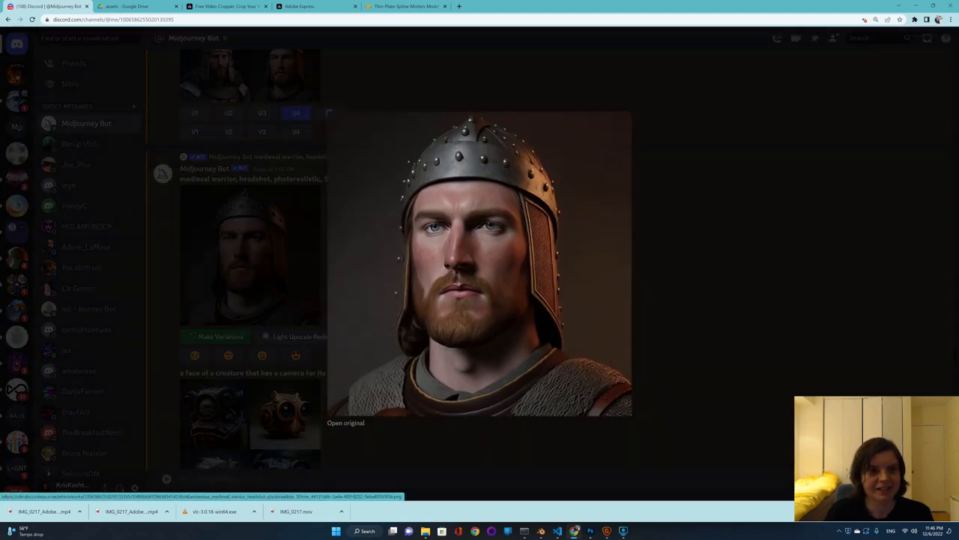
pyautogui.click(135, 6)
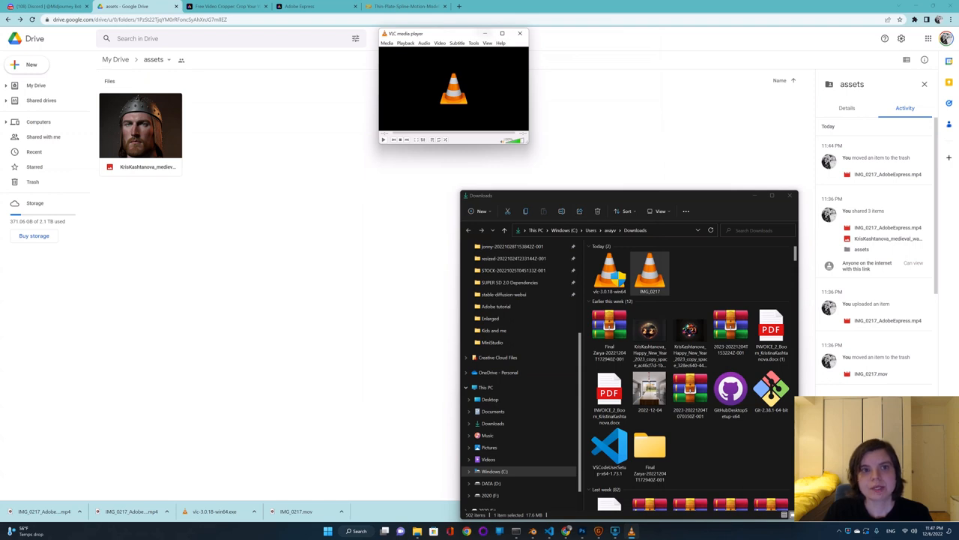
# Open a new browser tab beside Google Drive to head back to kris.art.
pyautogui.click(520, 33)
pyautogui.write('kr')
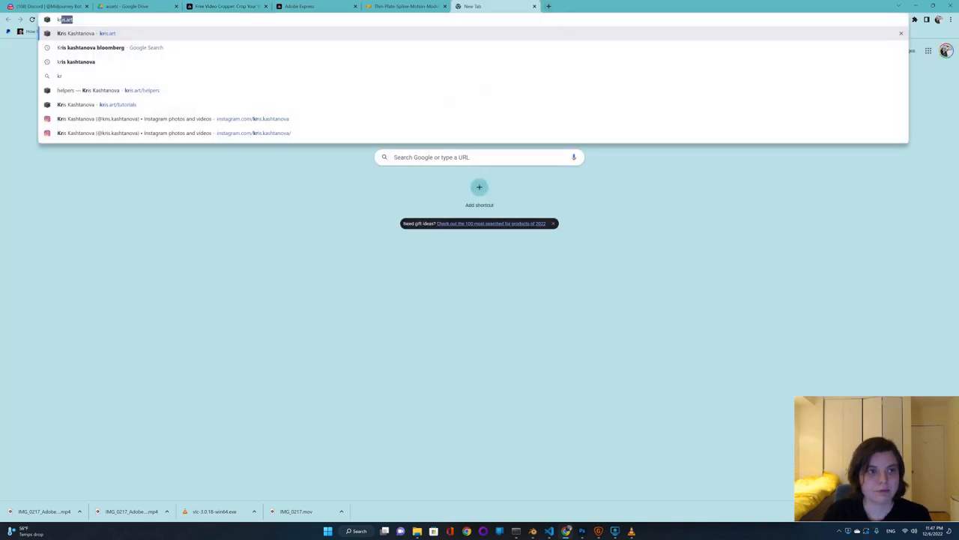
# Open the video crop tool from kris.art and upload IMG_0217.
pyautogui.click(85, 33)
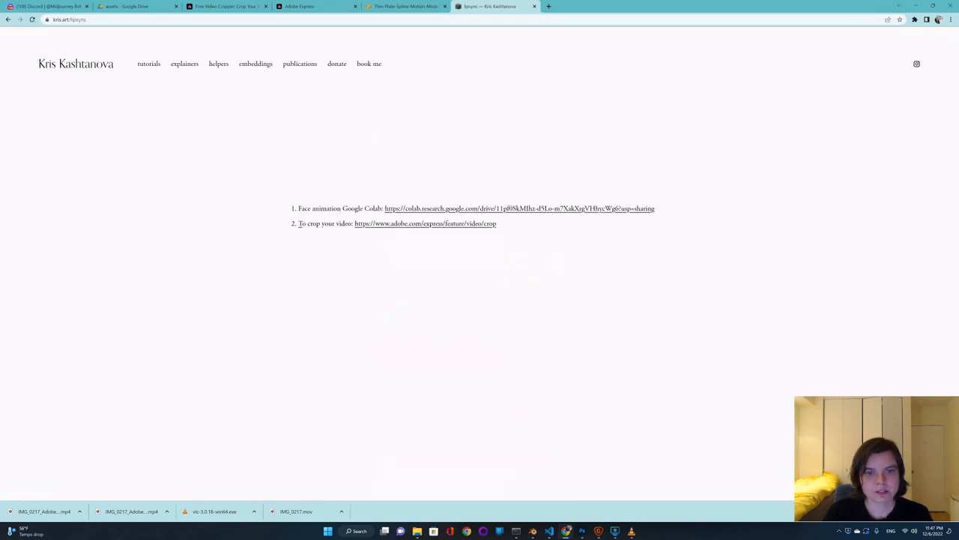
pyautogui.click(425, 223)
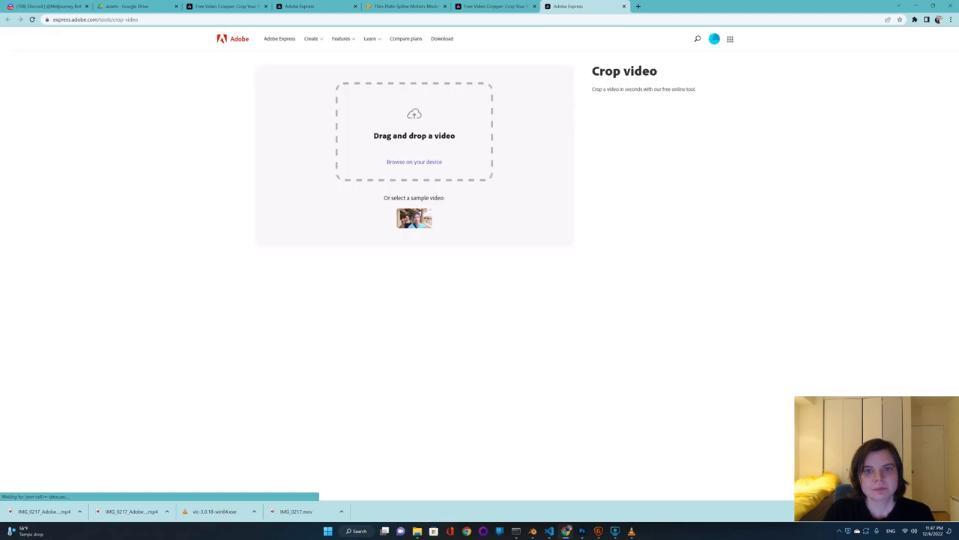
pyautogui.click(414, 162)
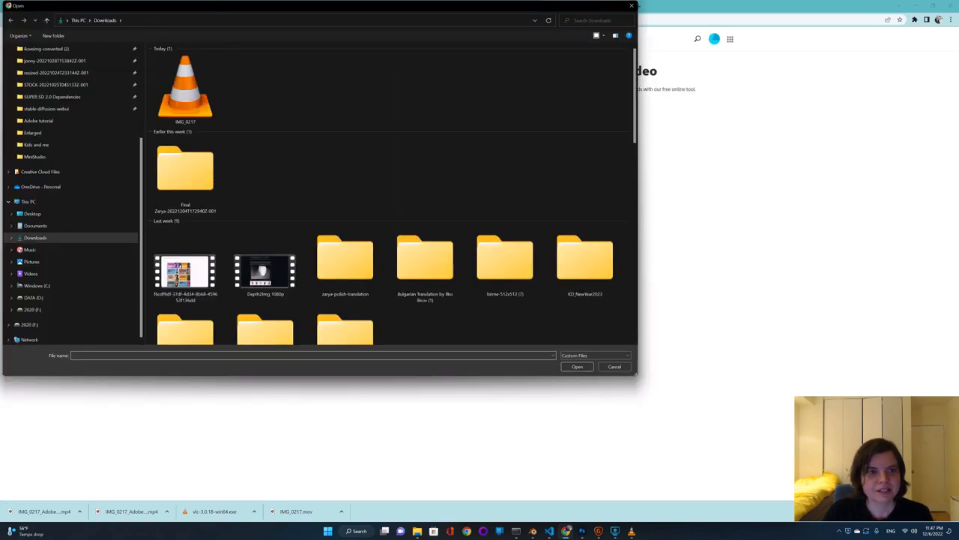
pyautogui.click(185, 88)
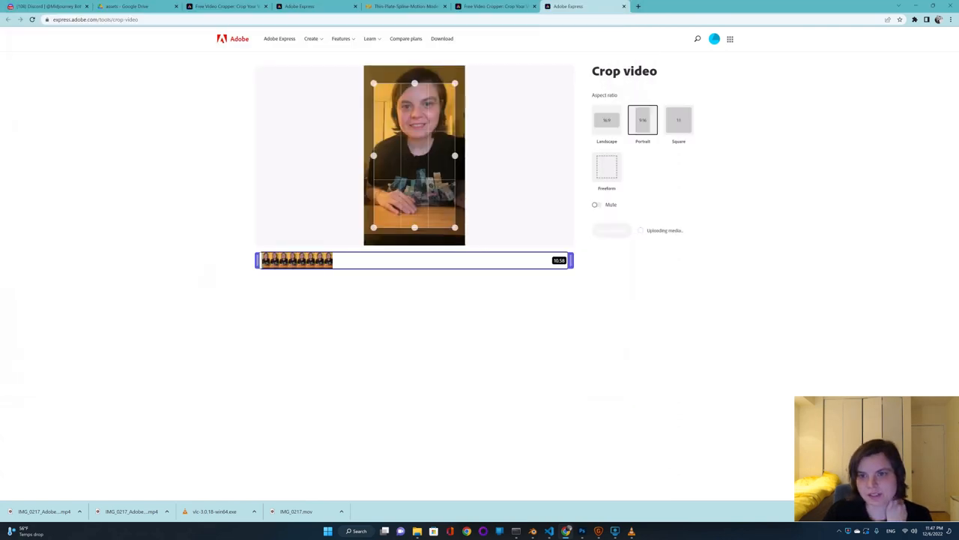
# Crop IMG_0217 to a square aspect ratio and download it.
pyautogui.click(678, 120)
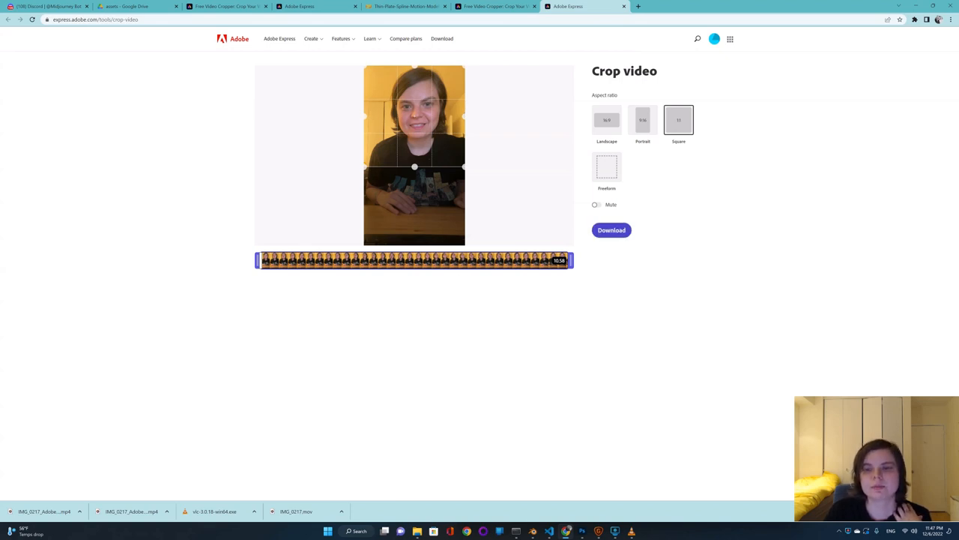
pyautogui.click(611, 230)
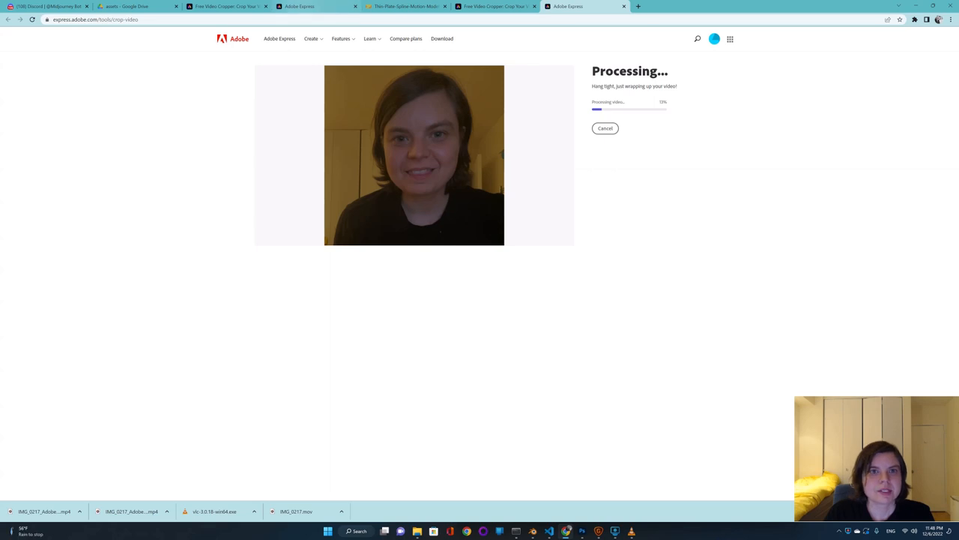
pyautogui.click(405, 6)
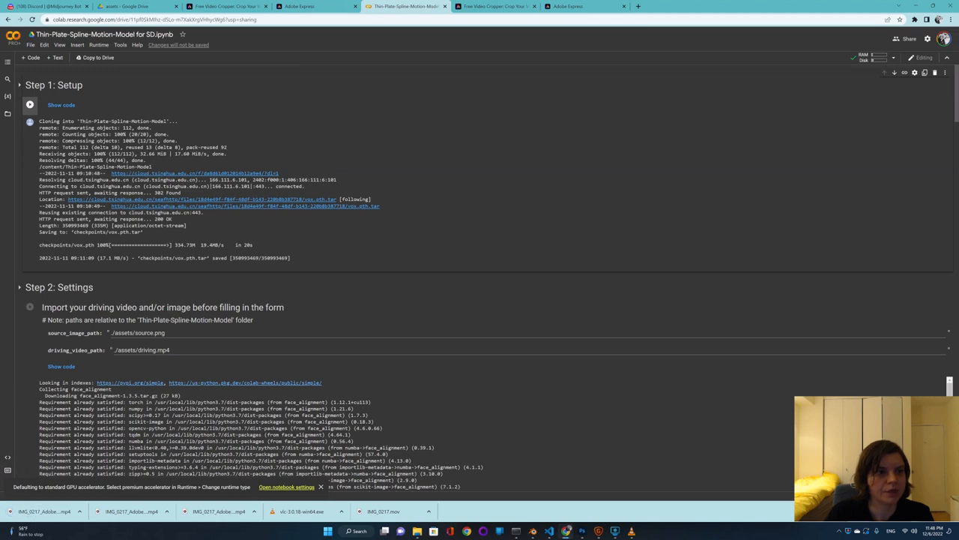
# Run the Step 1 setup cell anyway and pick the cropped AdobeExpress mp4 for upload.
pyautogui.click(30, 104)
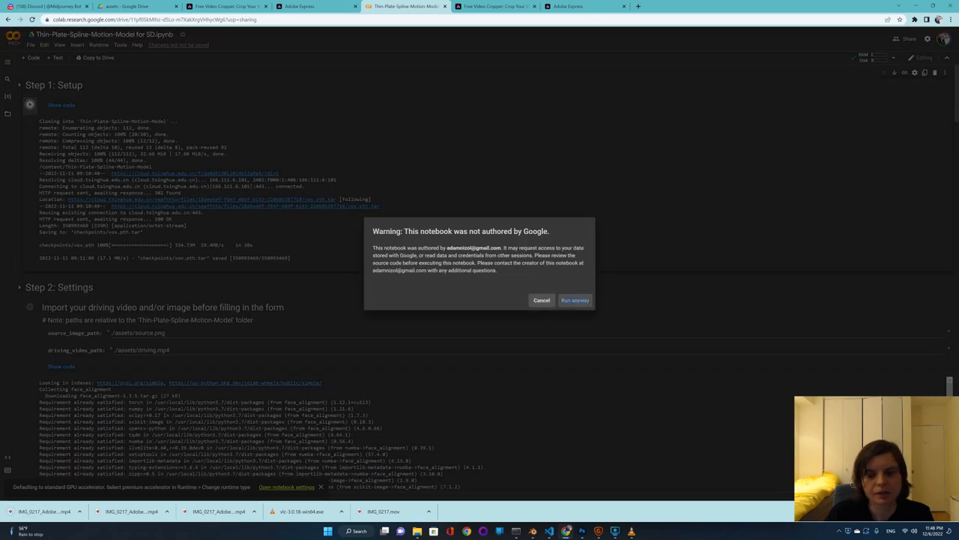
pyautogui.click(575, 300)
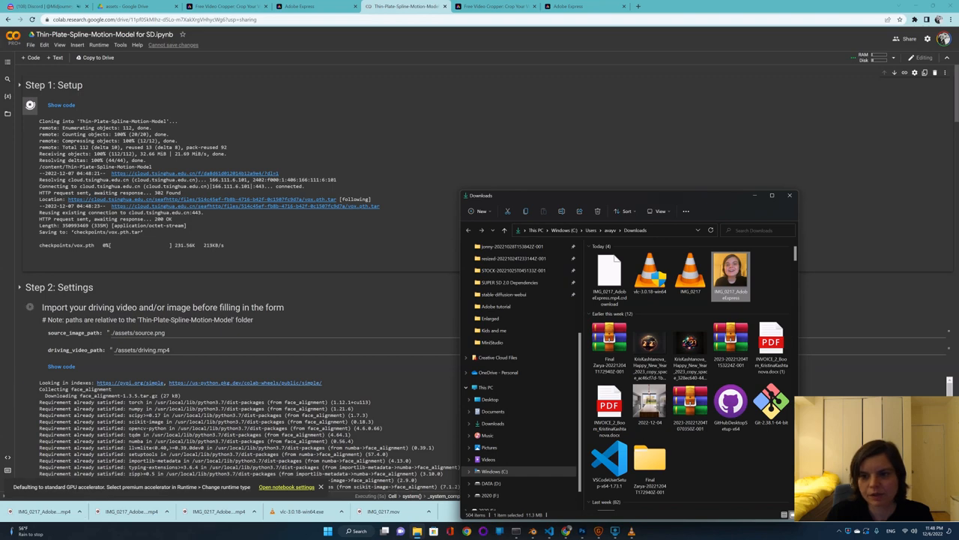
pyautogui.click(138, 6)
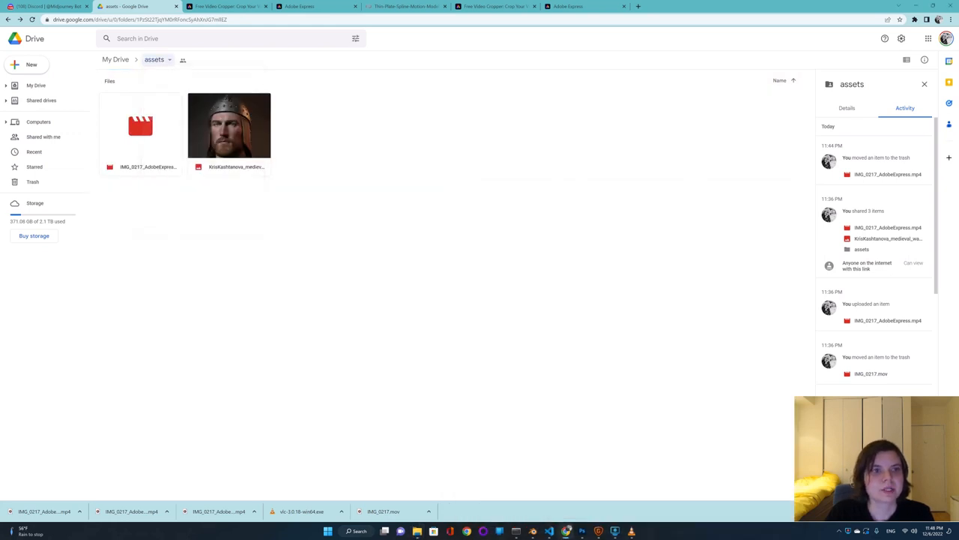
# Copy a share link for the Drive assets folder and return to the notebook.
pyautogui.click(169, 60)
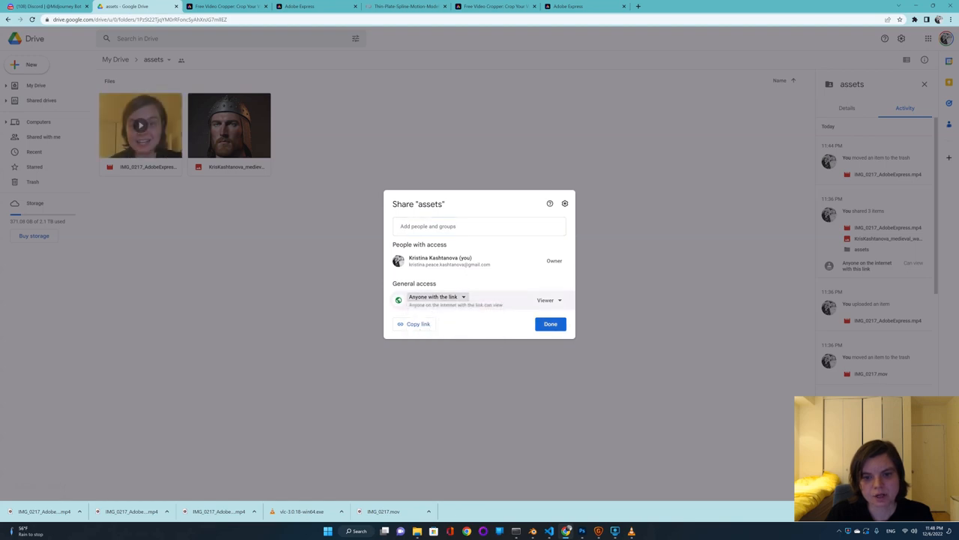
pyautogui.click(550, 323)
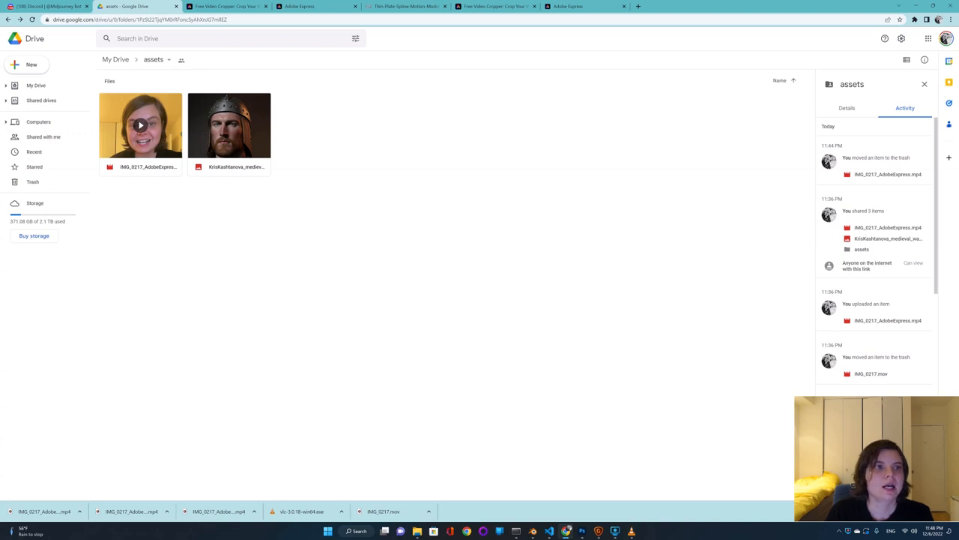
pyautogui.click(407, 6)
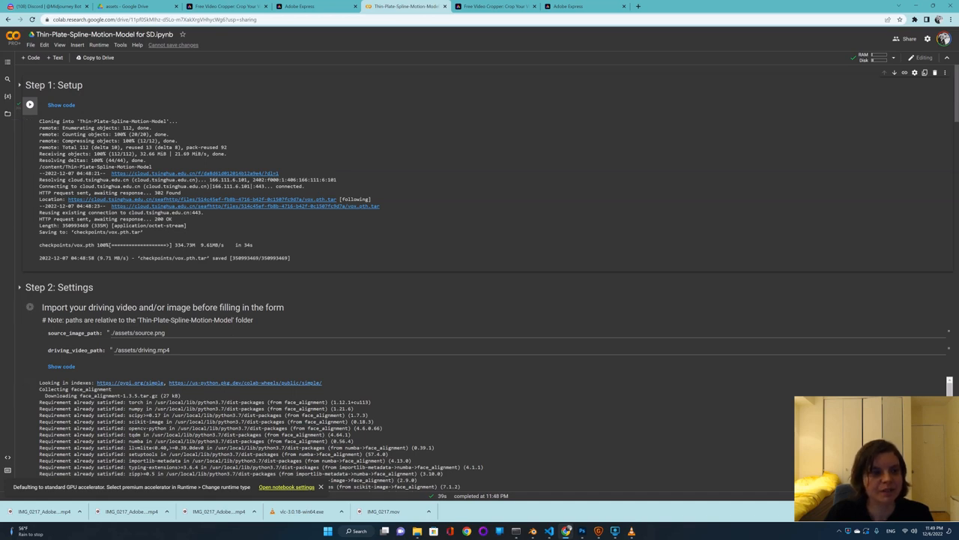
# Open the Files sidebar to insert the drive.mount code cell.
pyautogui.click(7, 78)
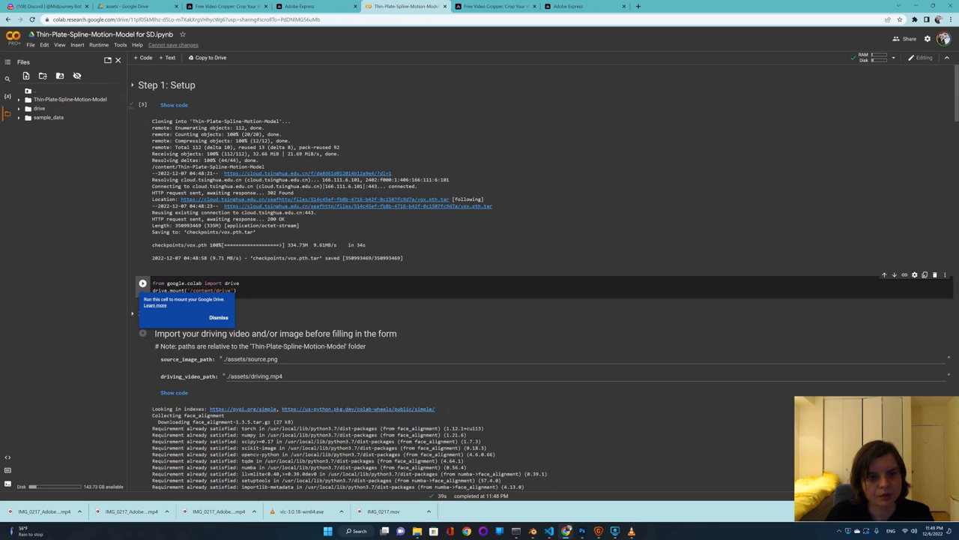
# Dismiss the mounting hint and run the drive.mount cell for /content/drive.
pyautogui.click(218, 317)
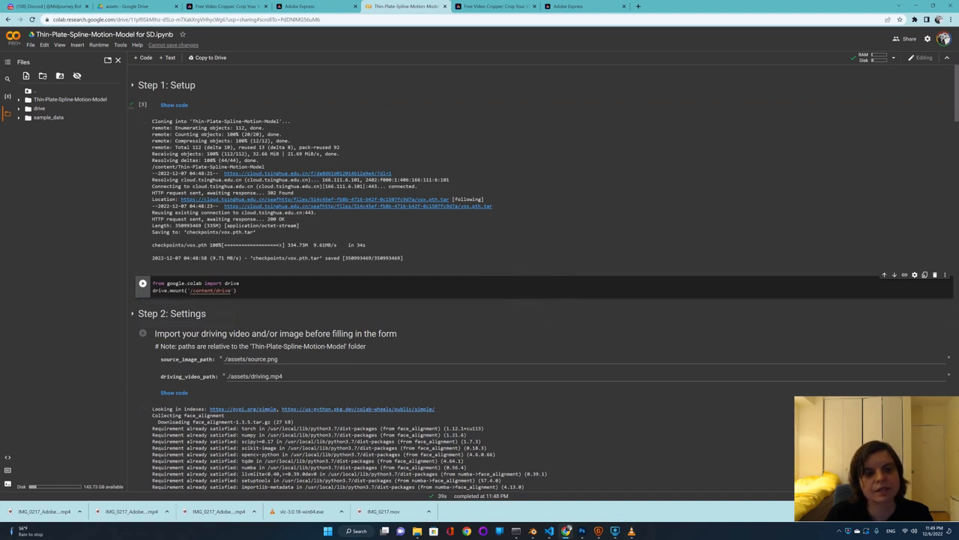
pyautogui.click(142, 283)
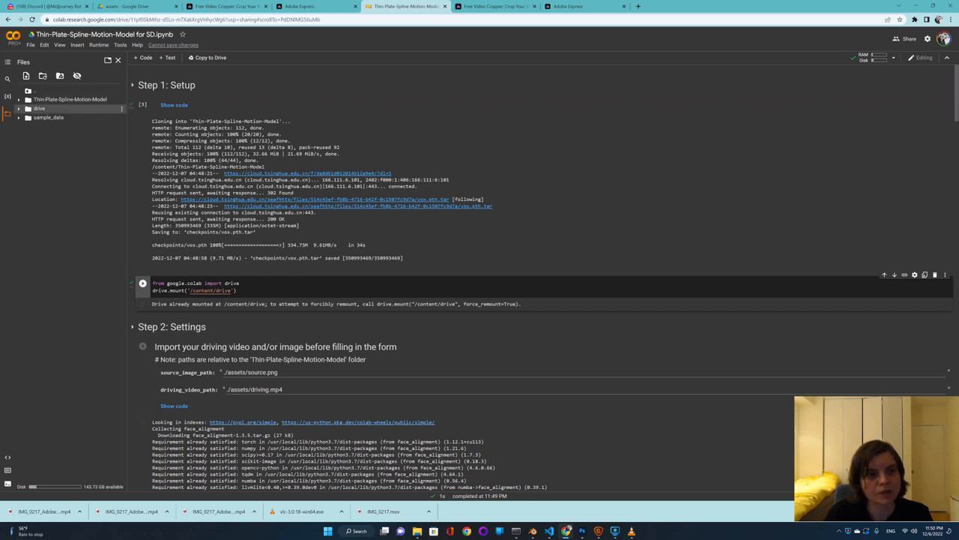
# Expand drive, MyDrive and assets to list the IMG_0217 video and warrior headshot.
pyautogui.click(39, 108)
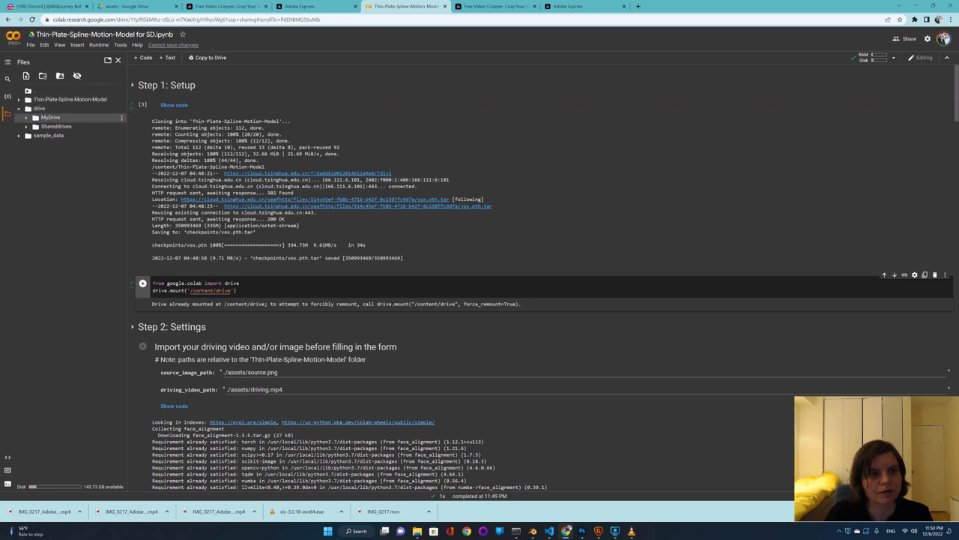
pyautogui.click(25, 117)
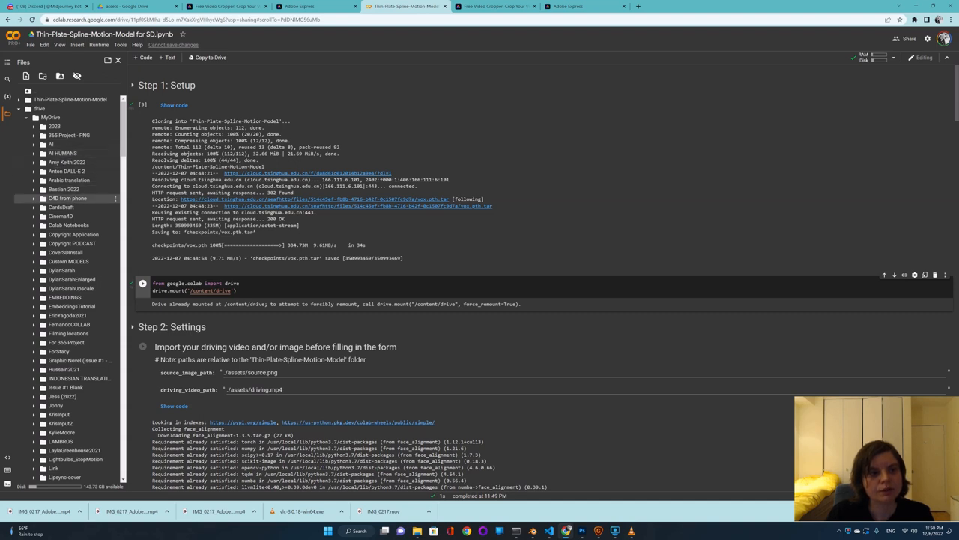
pyautogui.scroll(-3)
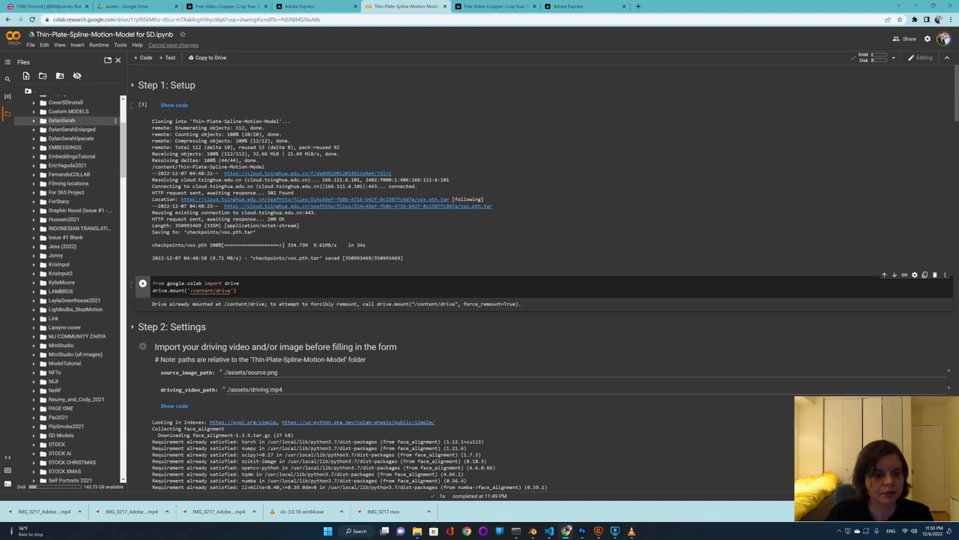
pyautogui.scroll(-3)
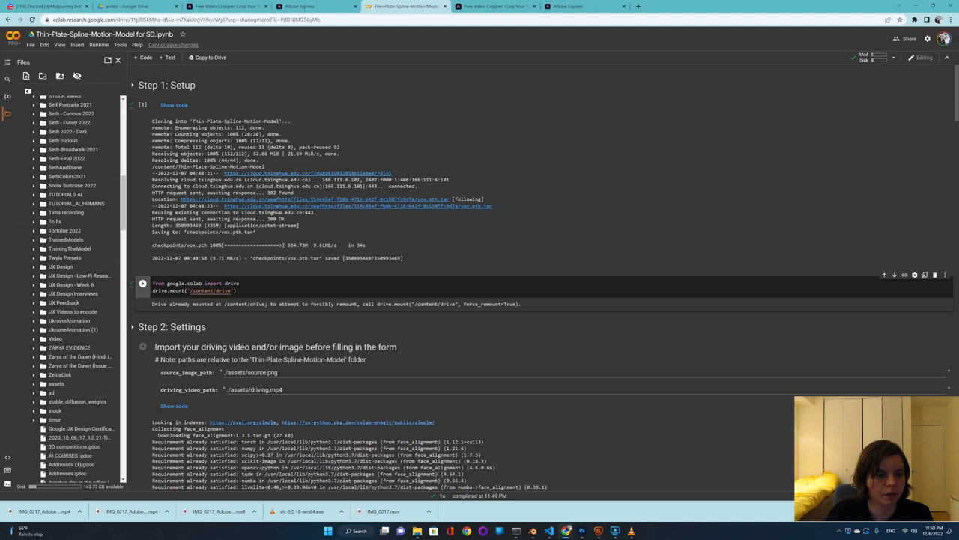
pyautogui.scroll(-3)
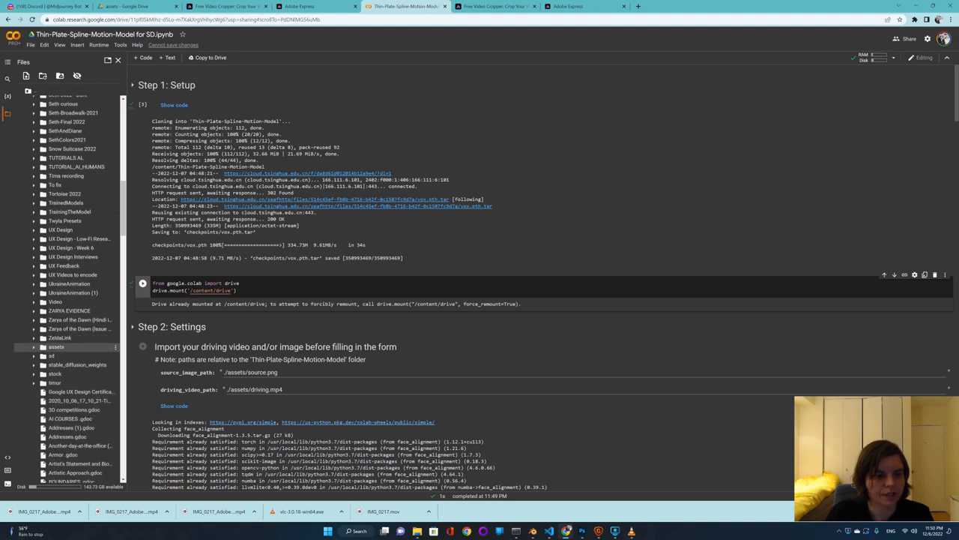
pyautogui.click(33, 347)
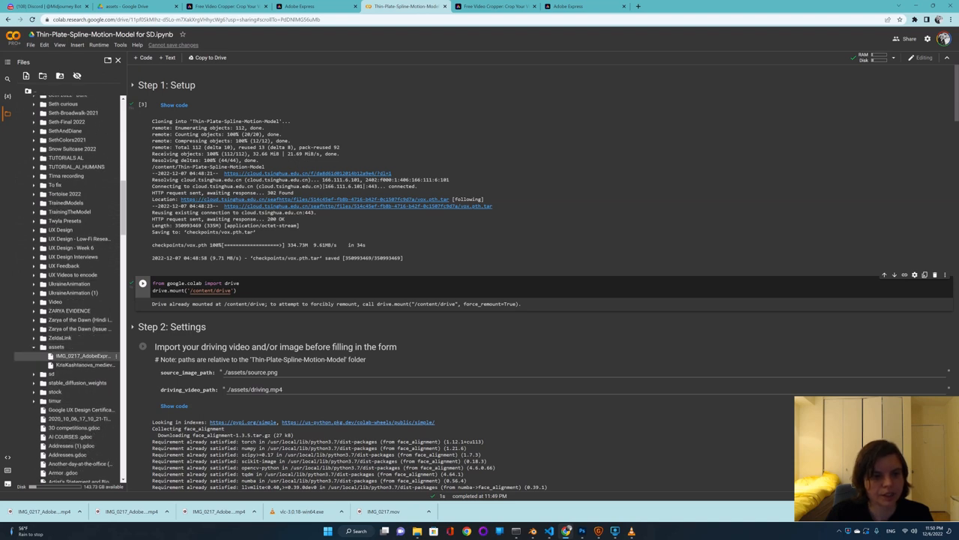
pyautogui.scroll(-3)
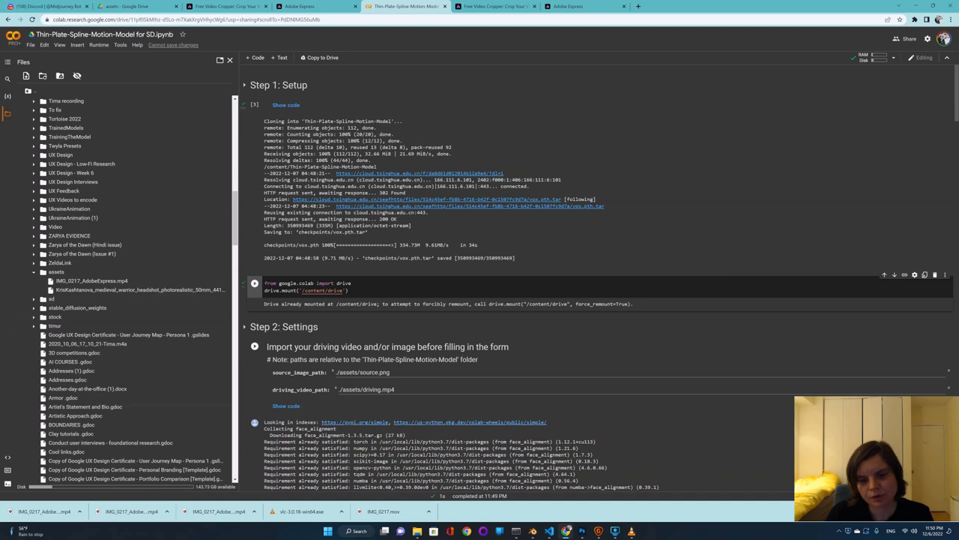
# Paste the Drive paths for IMG_0217 as driving video and the warrior headshot as source image.
pyautogui.click(92, 281)
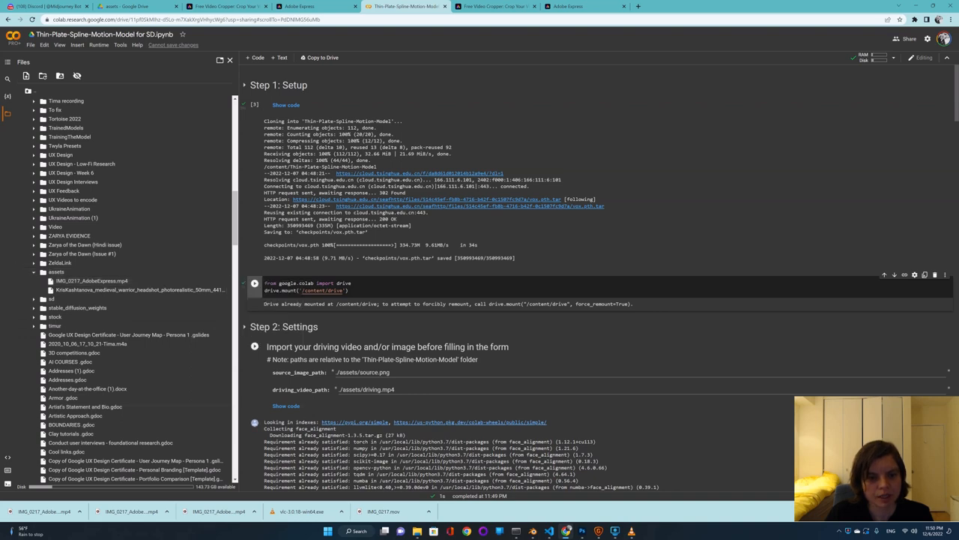
pyautogui.scroll(-3)
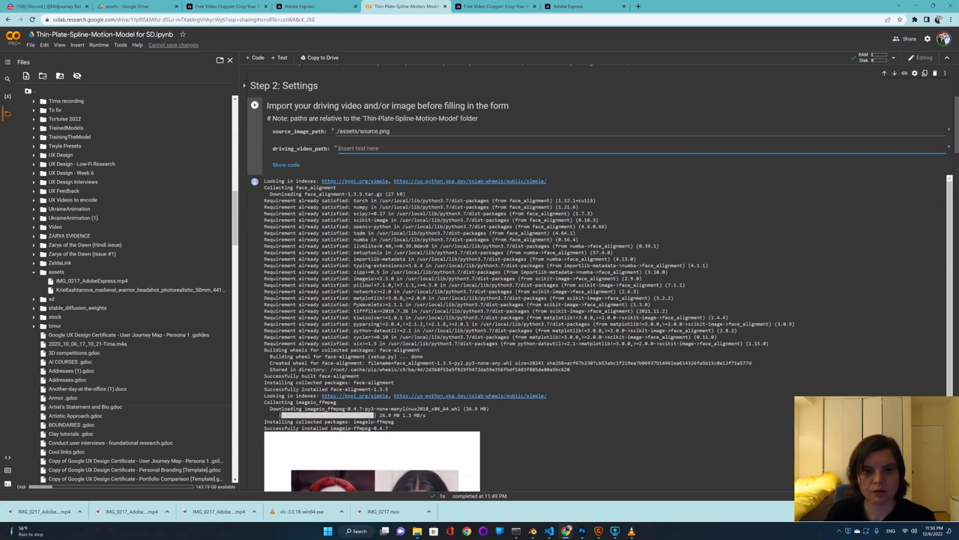
pyautogui.rightClick(359, 148)
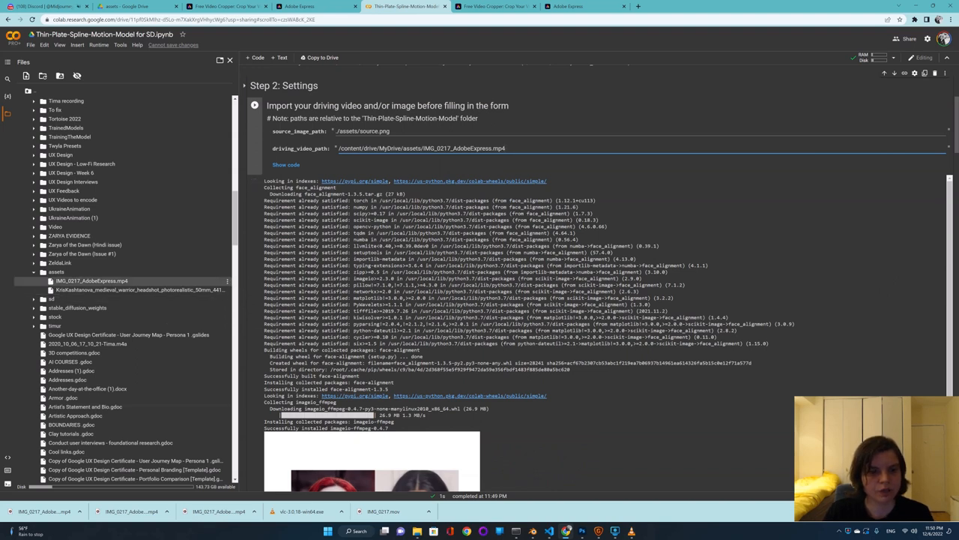
pyautogui.rightClick(139, 290)
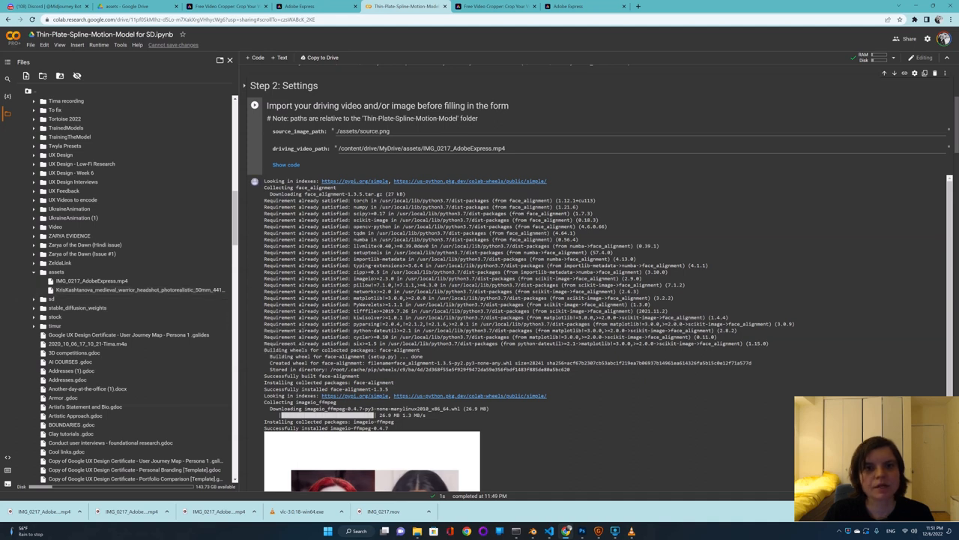
pyautogui.click(364, 131)
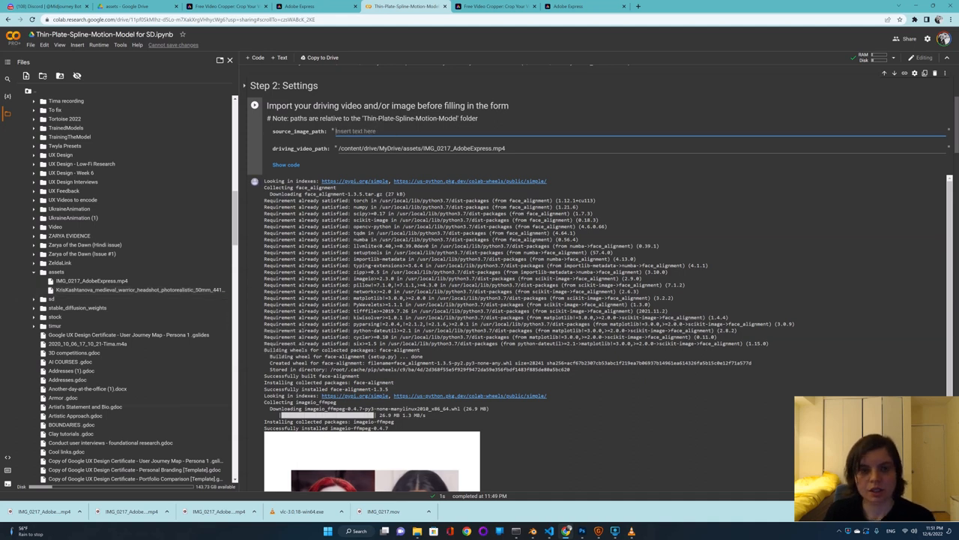
pyautogui.rightClick(356, 131)
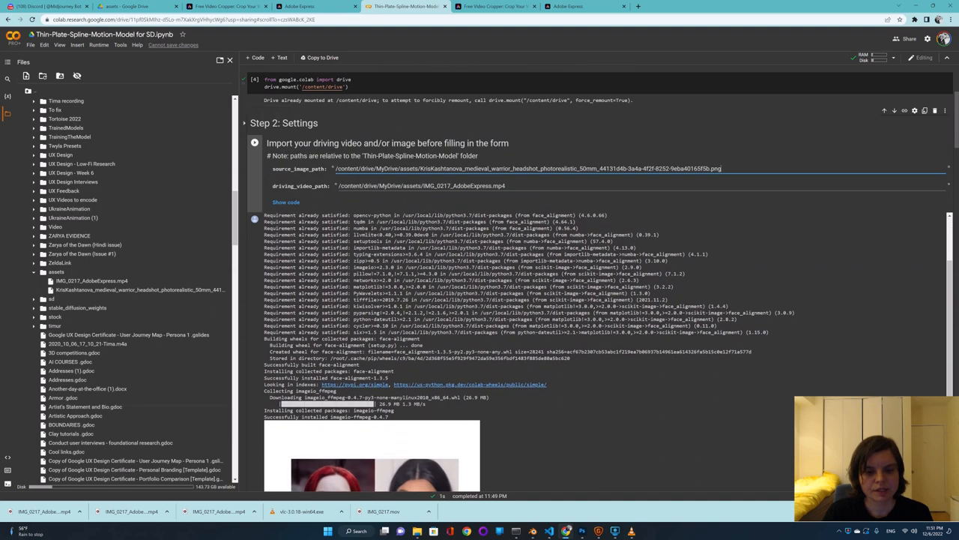
# Run the settings cell to preview the warrior portrait beside the cropped driving video.
pyautogui.scroll(-3)
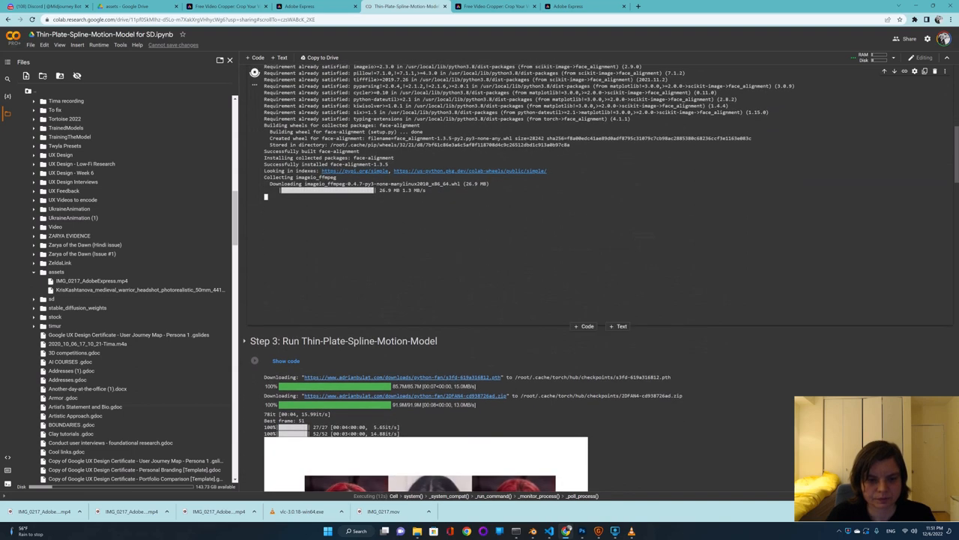
pyautogui.scroll(-3)
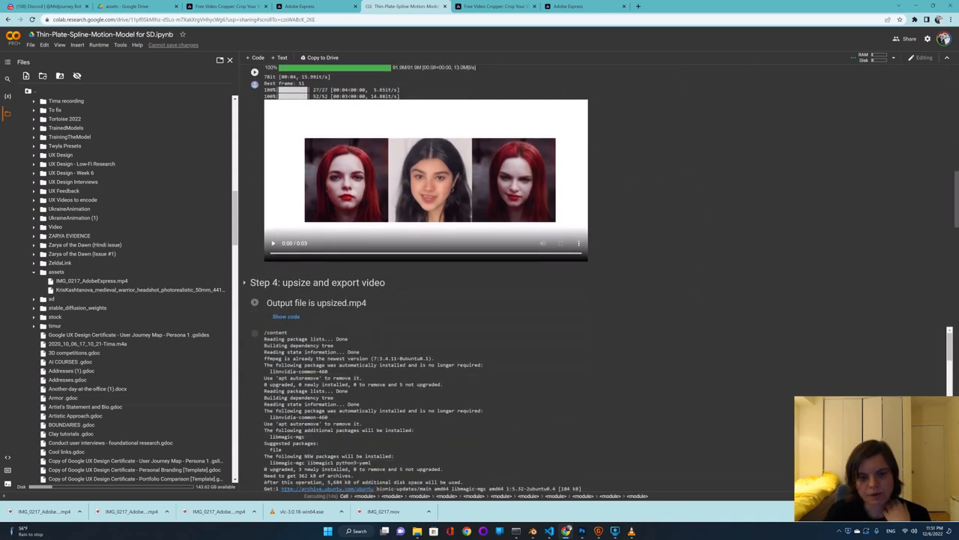
pyautogui.scroll(-3)
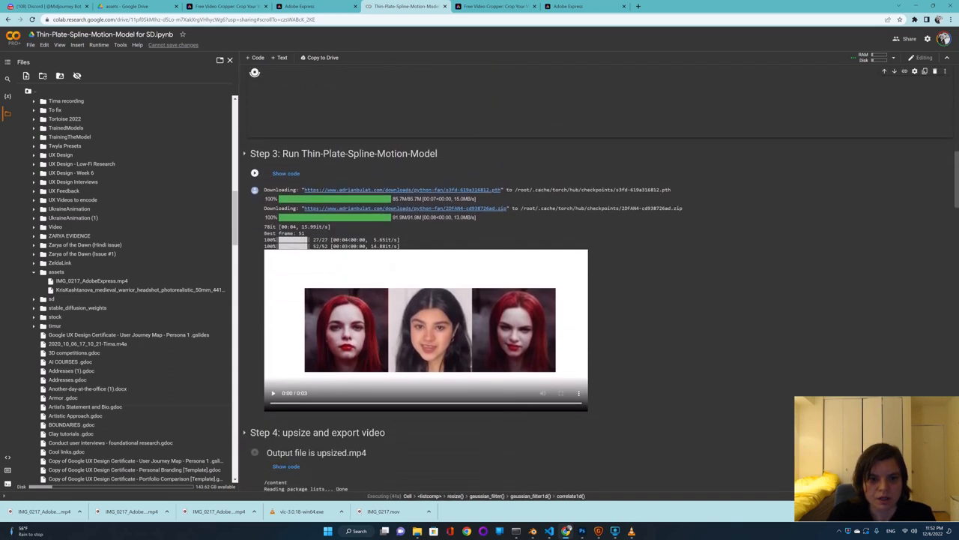
pyautogui.scroll(-3)
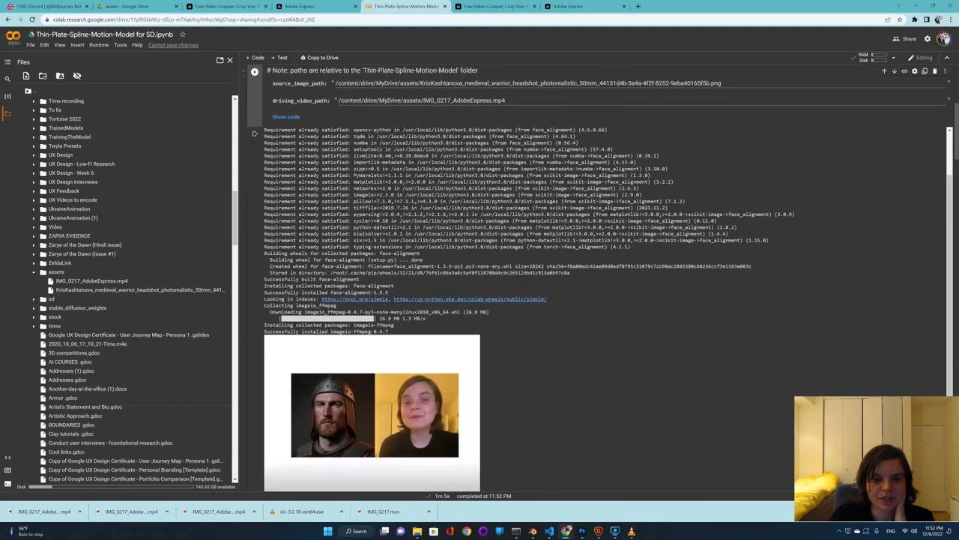
pyautogui.scroll(-3)
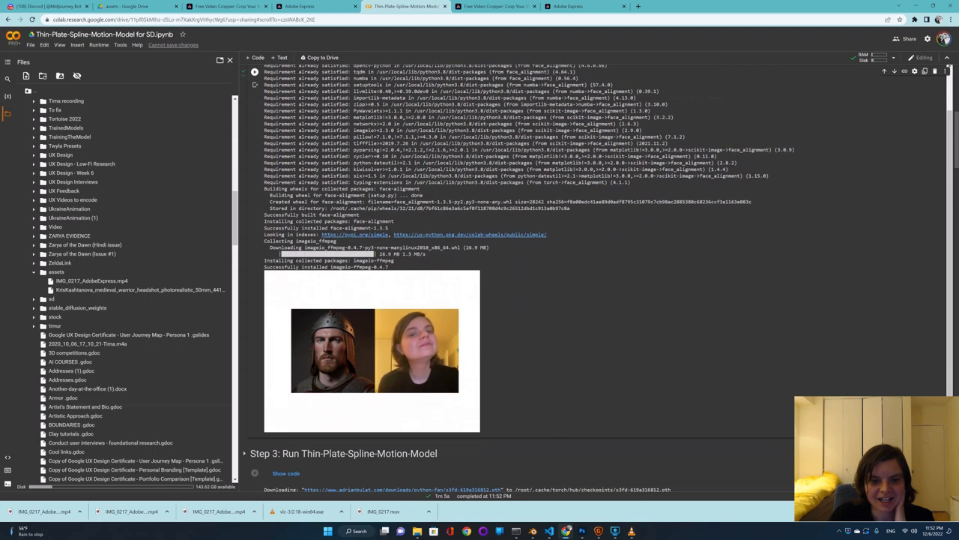
pyautogui.click(372, 350)
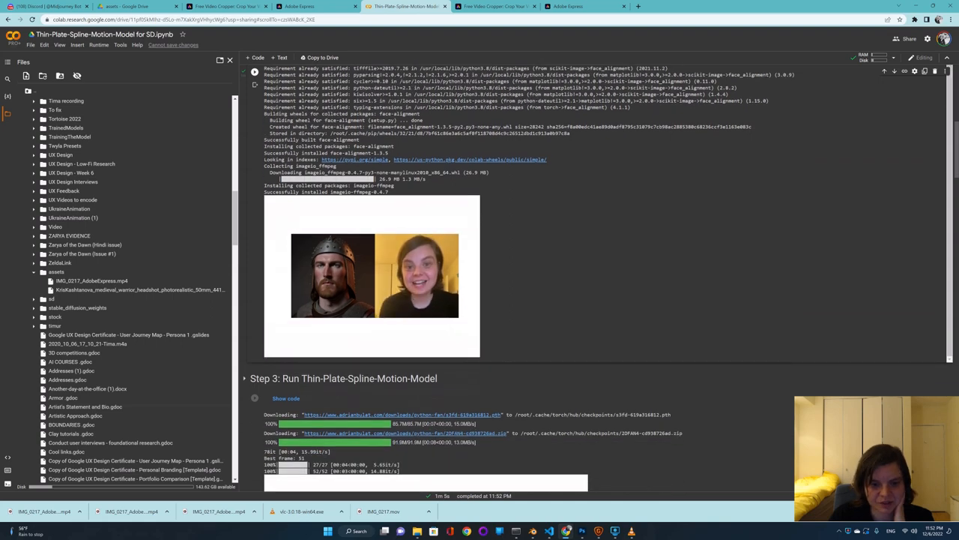
pyautogui.scroll(-3)
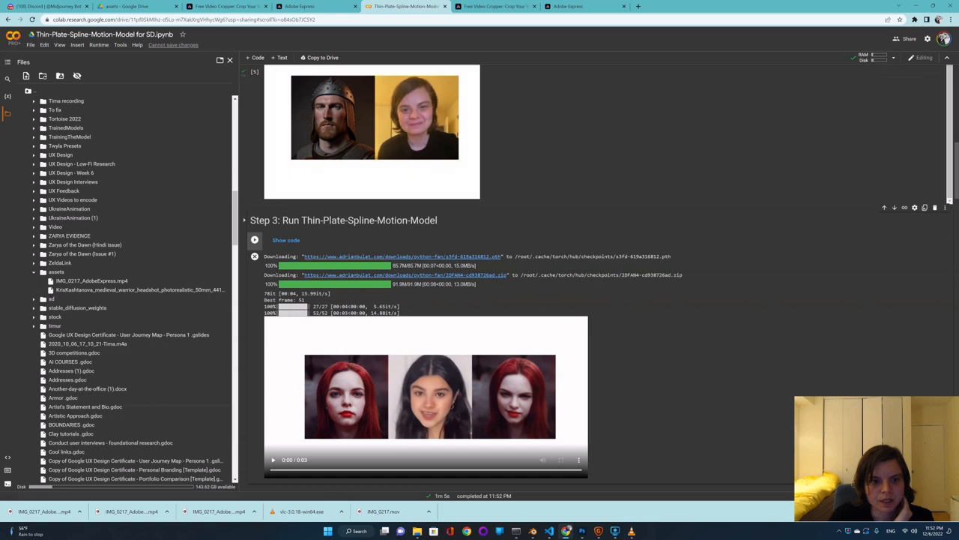
# Run the Step 3 Thin-Plate-Spline-Motion-Model cell until animation reaches 253 of 253 frames.
pyautogui.scroll(-3)
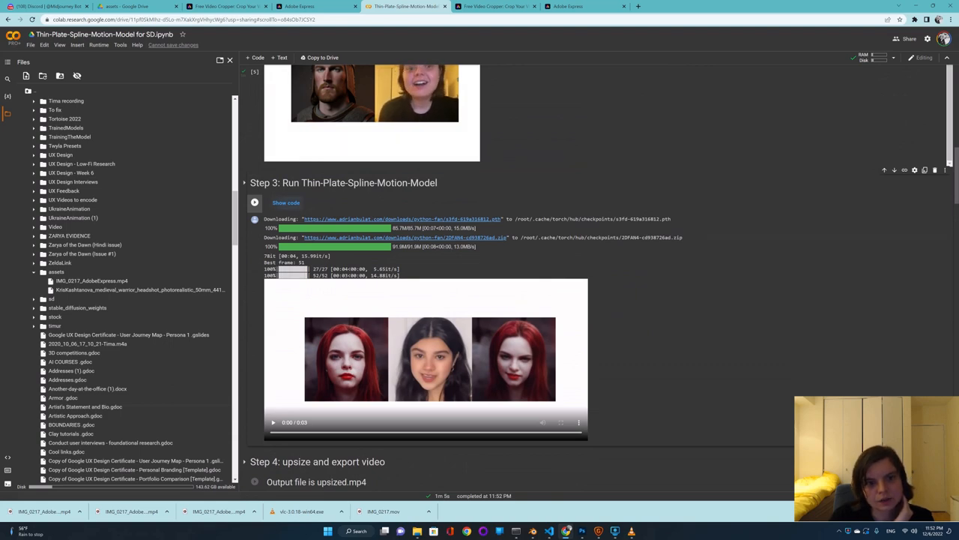
pyautogui.click(285, 202)
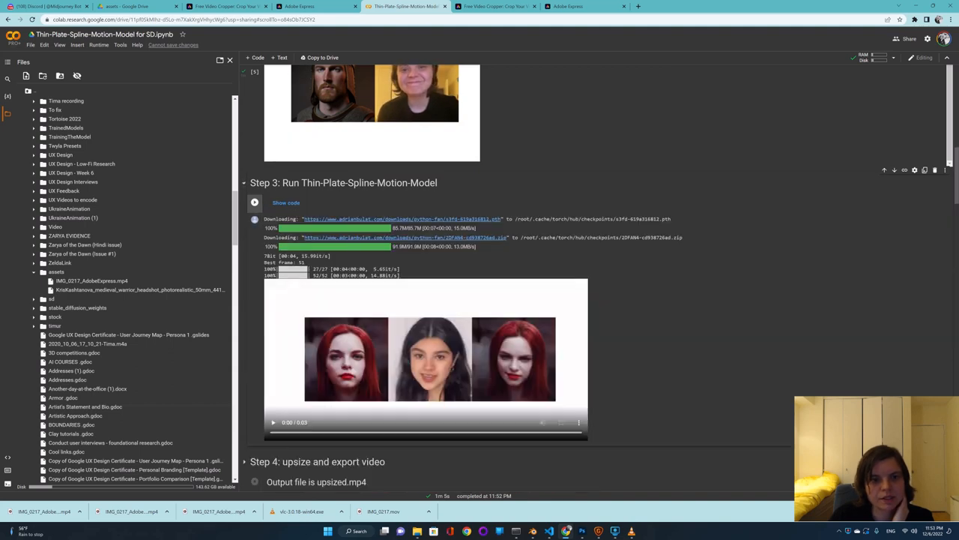
pyautogui.click(285, 202)
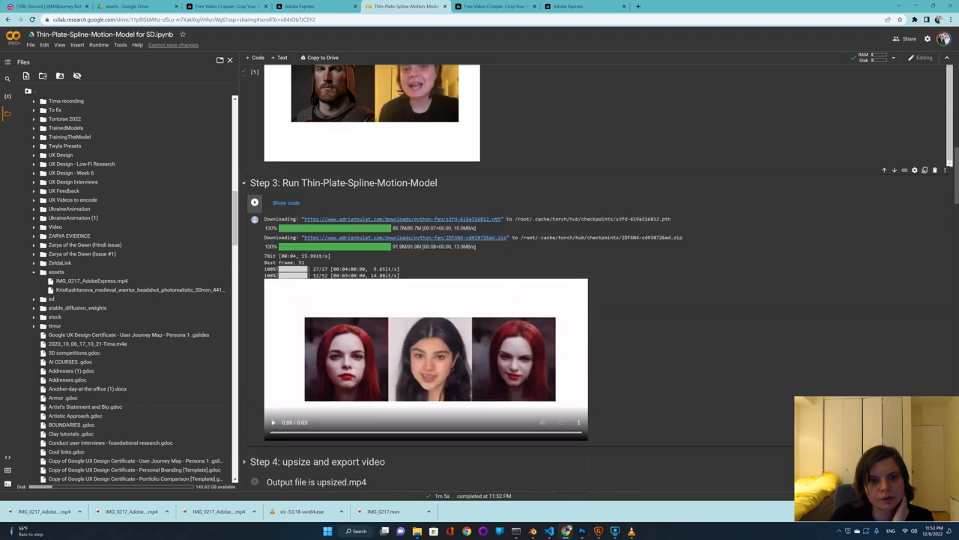
pyautogui.click(286, 202)
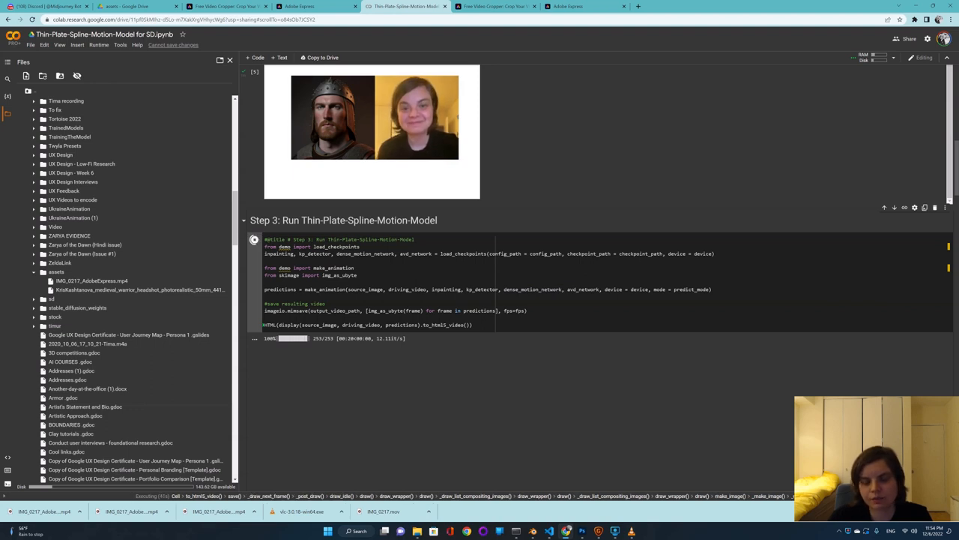
# Scroll to view the animated warrior output while the Step 4 upsize-and-export cell runs.
pyautogui.scroll(-3)
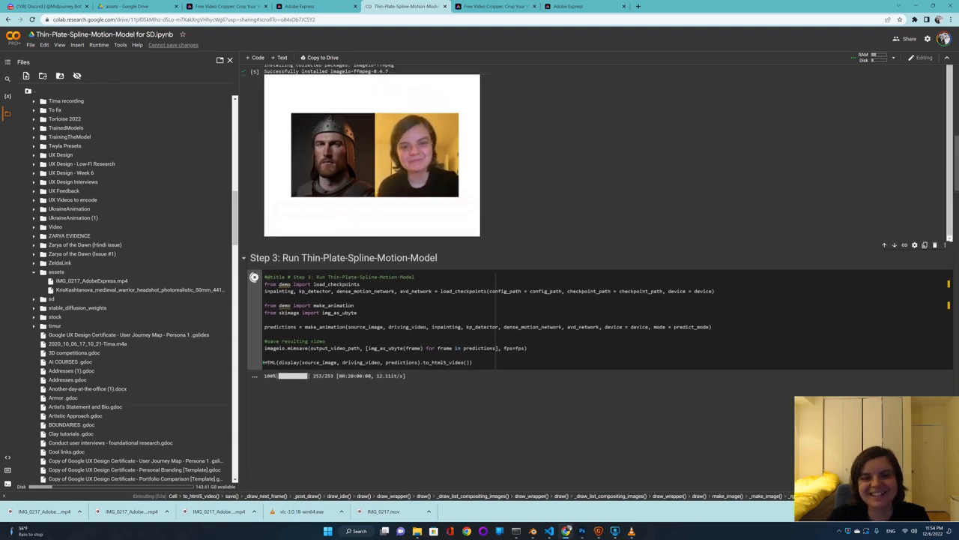
pyautogui.scroll(-3)
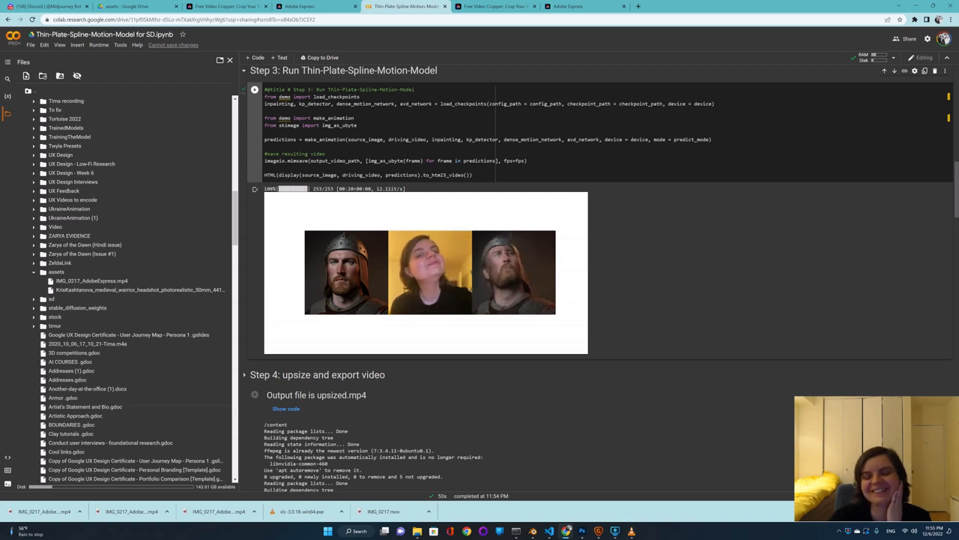
pyautogui.scroll(-3)
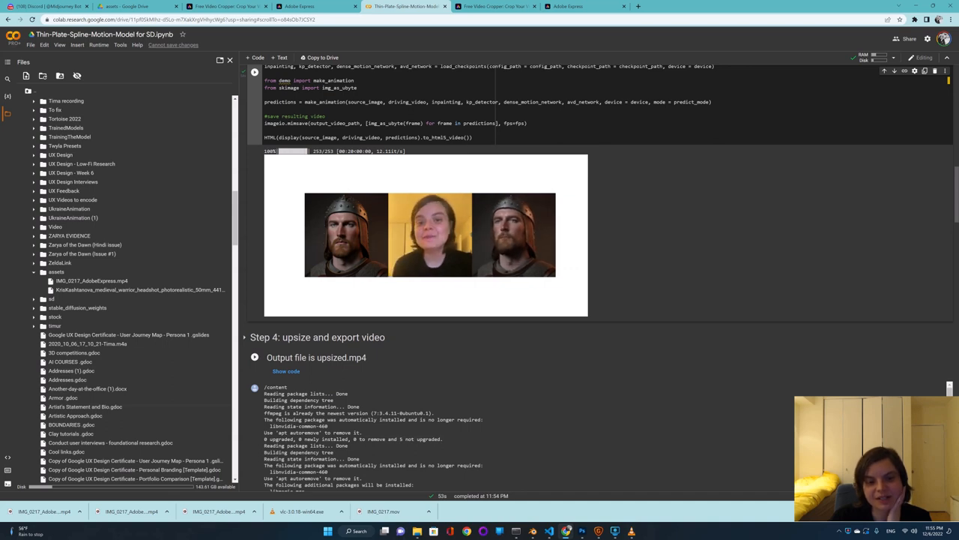
# Wait for upsized.mp4 to finish and expand the video2x folder in the Files panel.
pyautogui.scroll(-3)
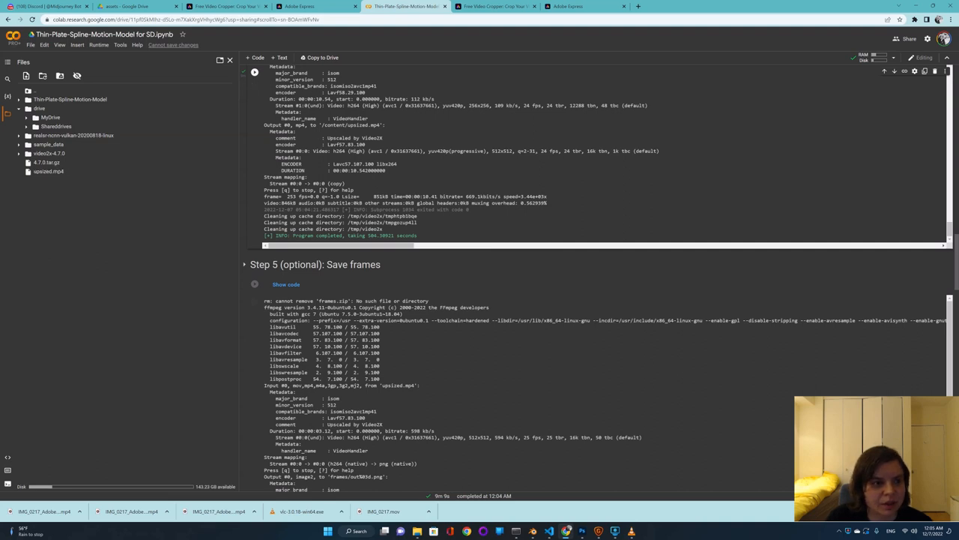
pyautogui.click(49, 153)
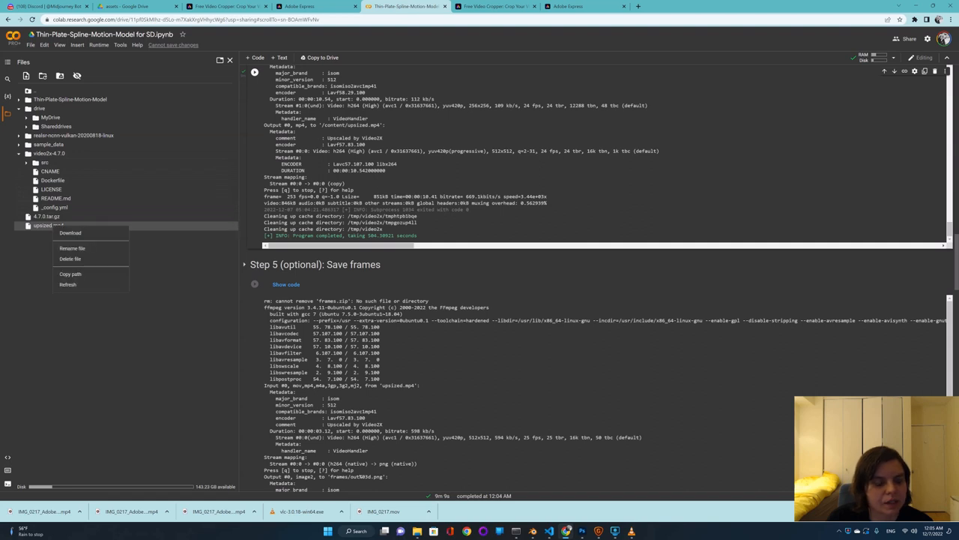
# Download upsized.mp4 from the Files panel.
pyautogui.click(69, 232)
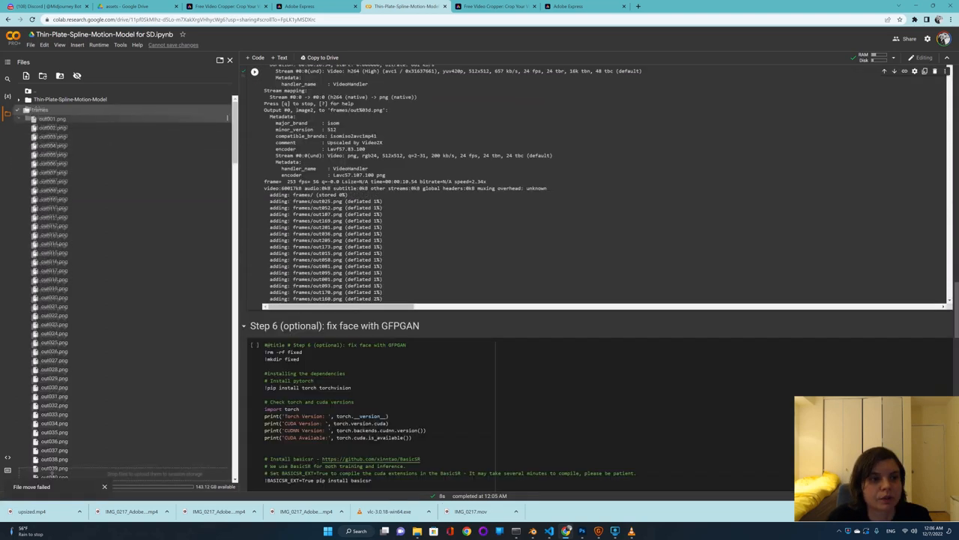
# Preview extracted frames out001, out015 and out027 from the frames folder.
pyautogui.rightClick(52, 126)
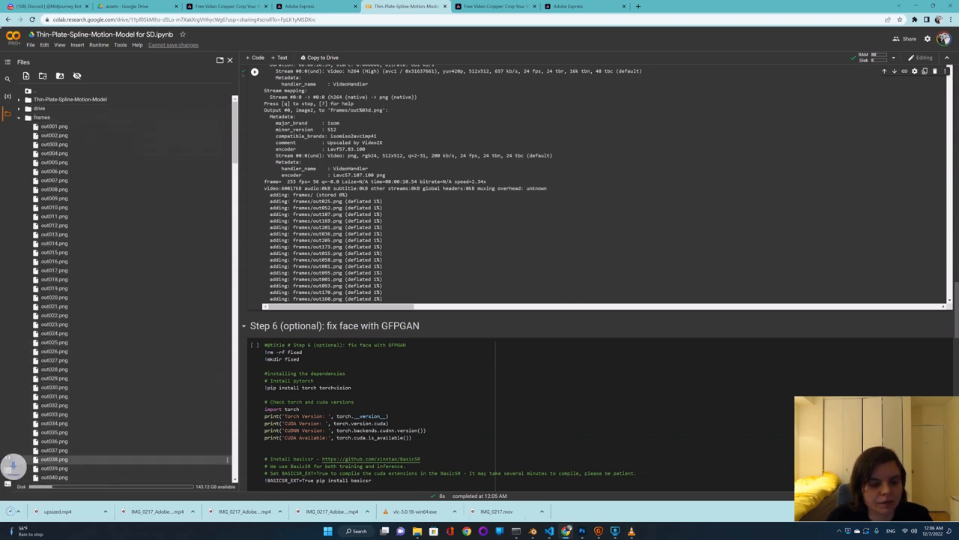
pyautogui.doubleClick(53, 126)
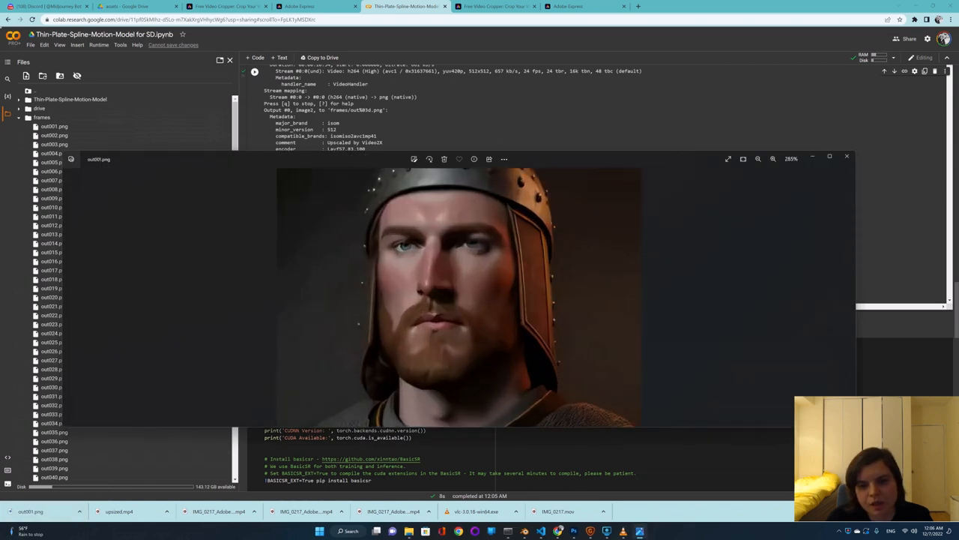
pyautogui.click(758, 158)
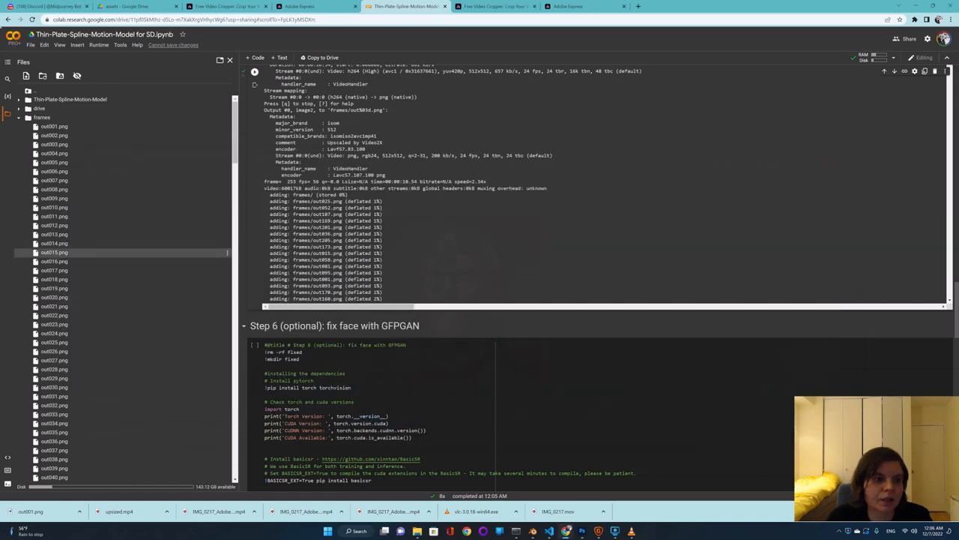
pyautogui.click(54, 252)
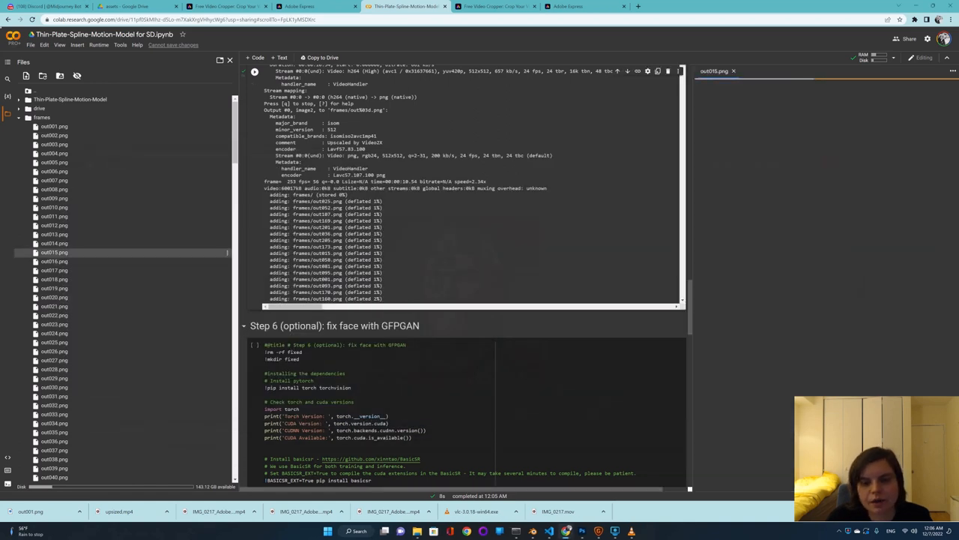
pyautogui.click(54, 361)
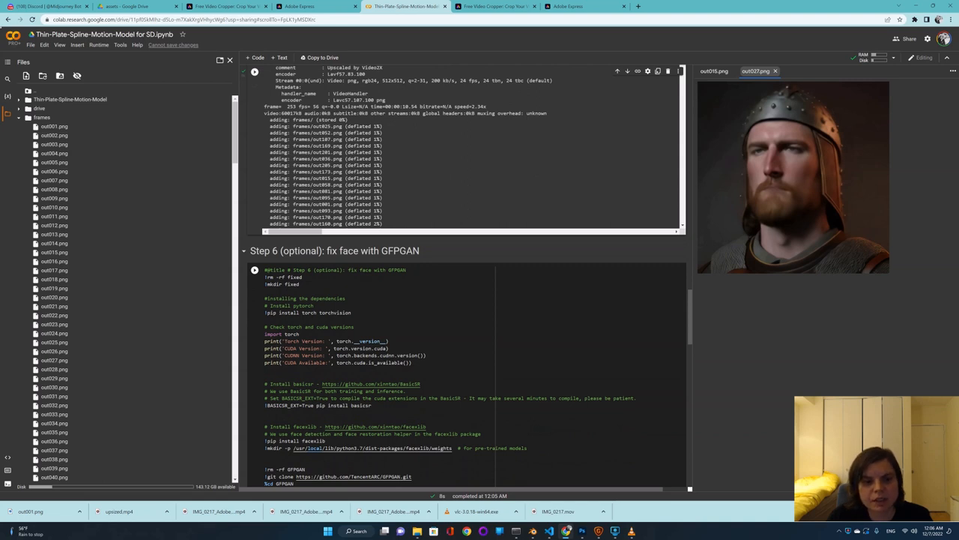
# Run the Step 6 GFPGAN face-fix cell to restore faces and encode out.mp4.
pyautogui.click(254, 270)
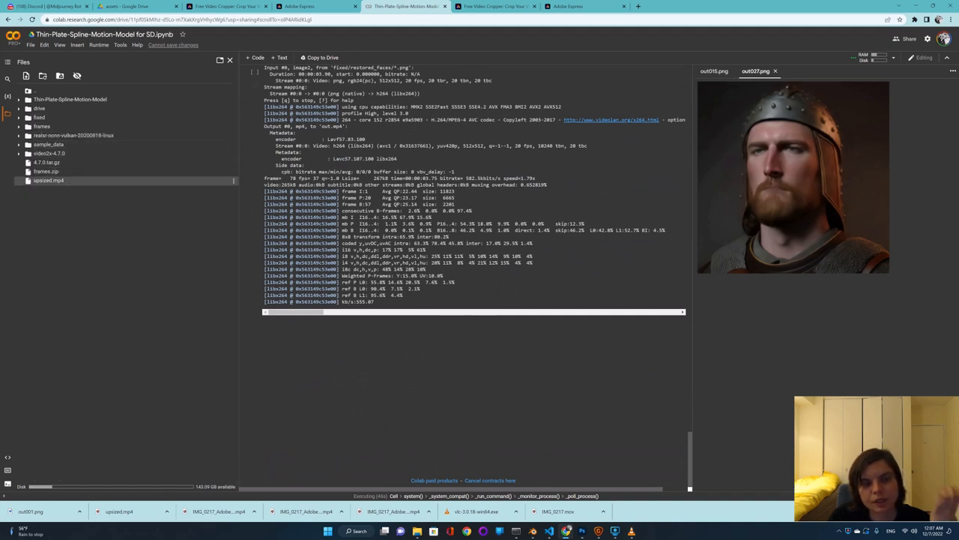
pyautogui.moveTo(48, 180)
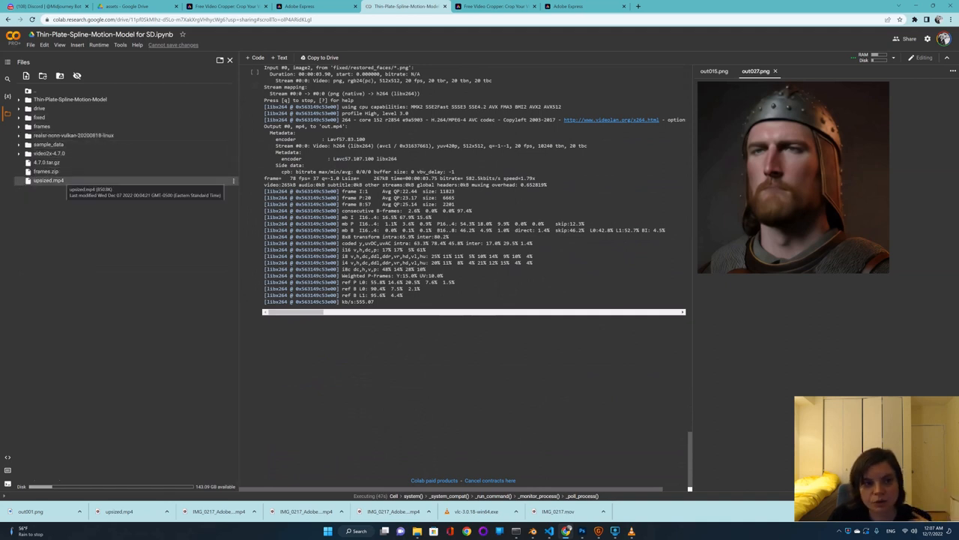